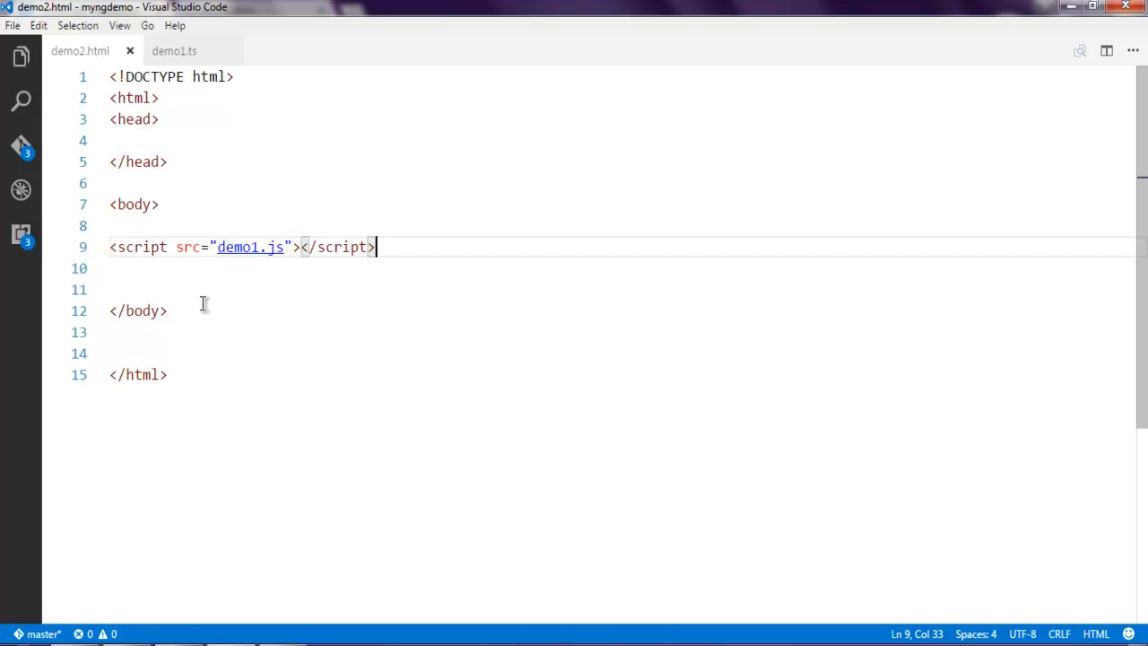
{"action": "mouse_move", "coordinate": [269, 267]}
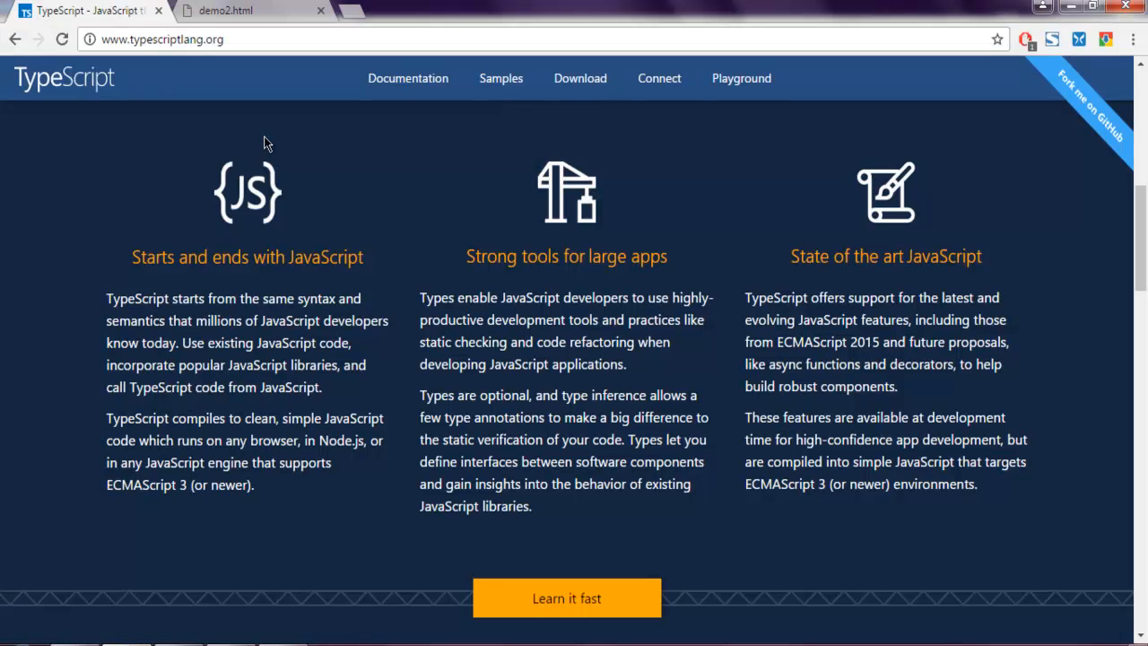
- Declare var pets with animaltype: string and animalage: number placeholders
{"action": "scroll", "scroll_direction": "up", "scroll_amount": 3}
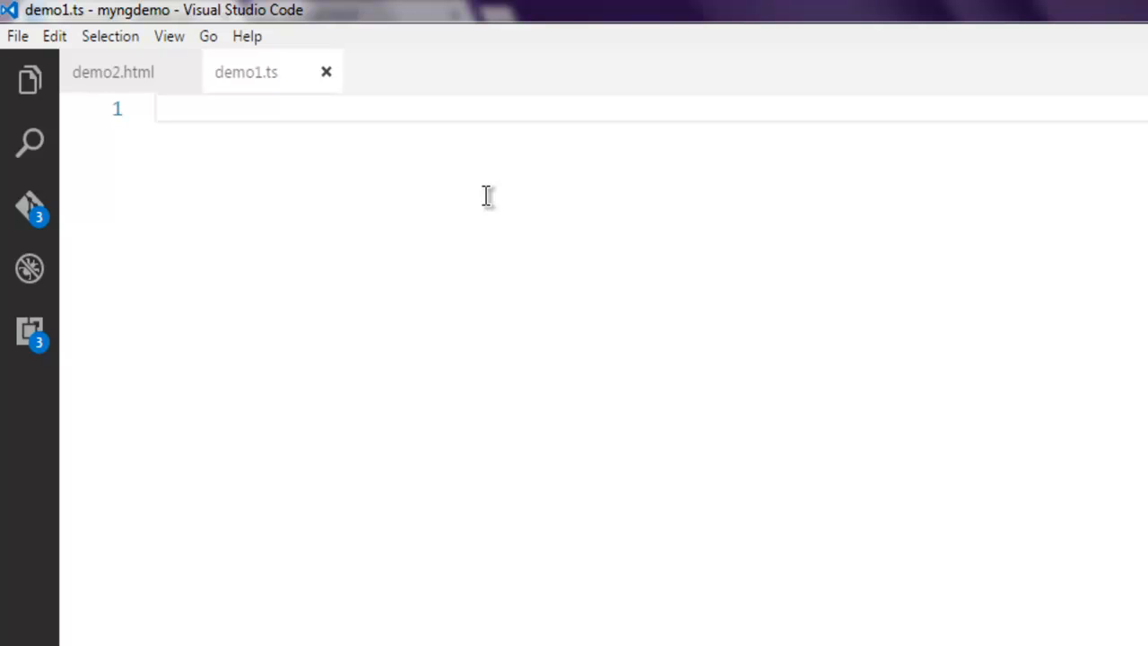
{"action": "type", "text": "var"}
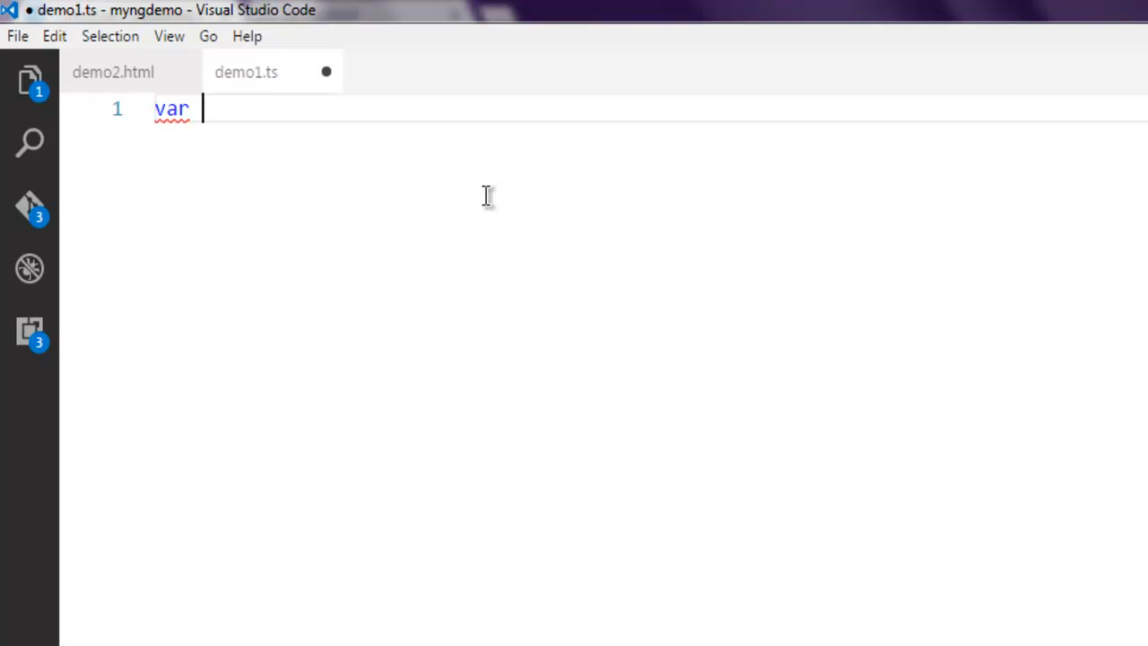
{"action": "type", "text": "pets"}
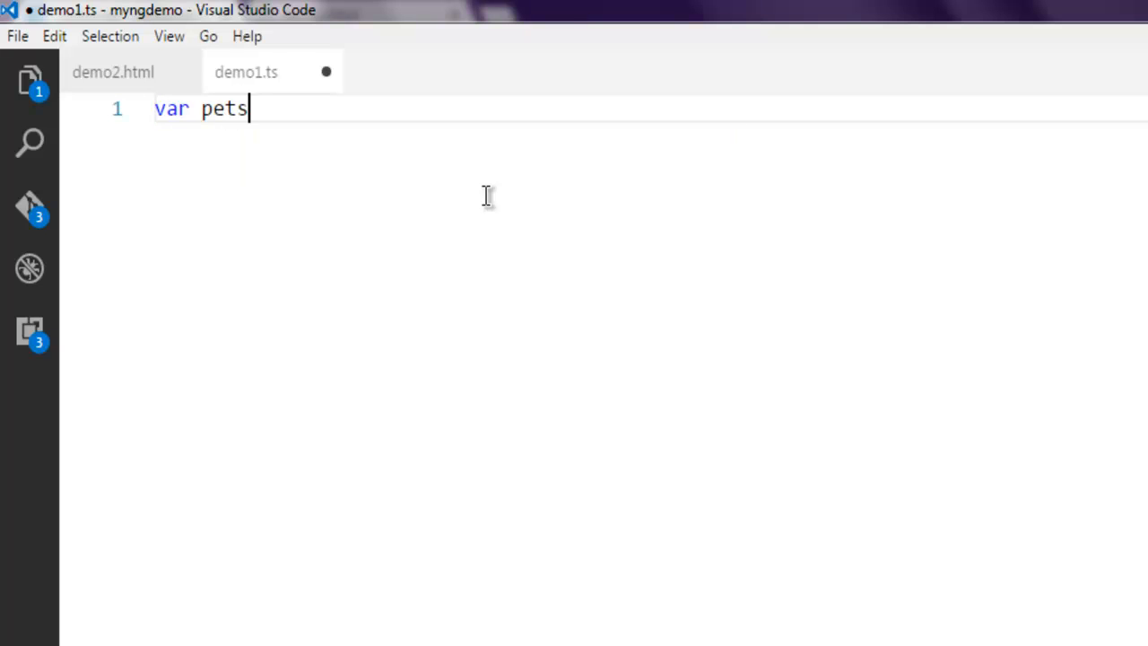
{"action": "type", "text": "={}"}
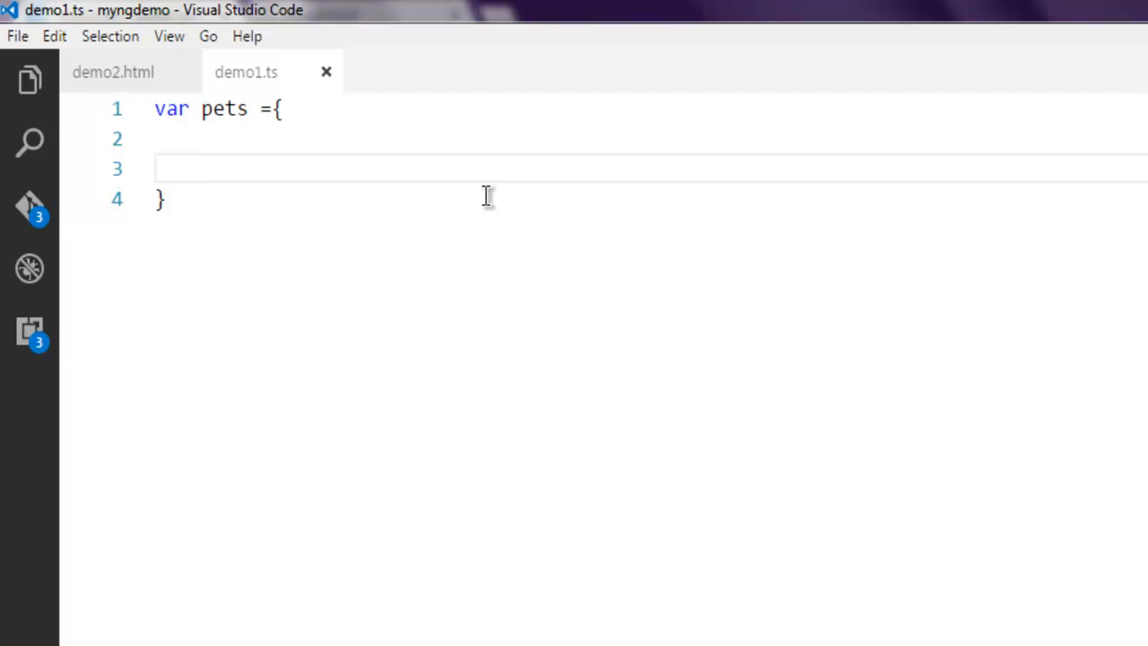
{"action": "type", "text": "animaltyp"}
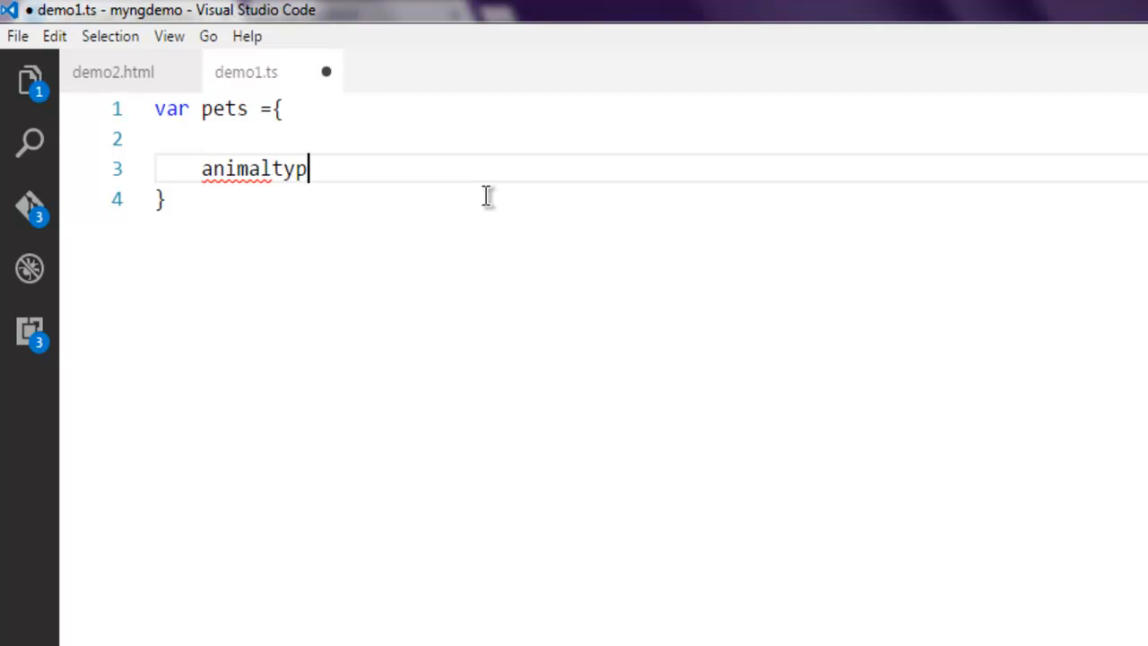
{"action": "type", "text": "e:"}
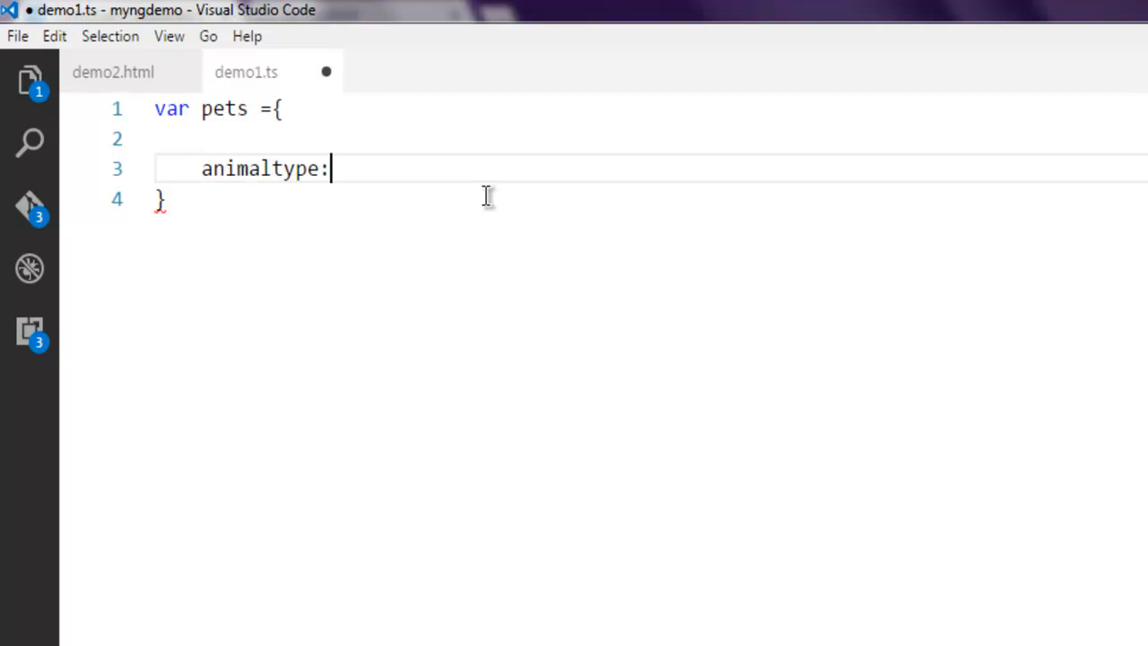
{"action": "type", "text": "string,"}
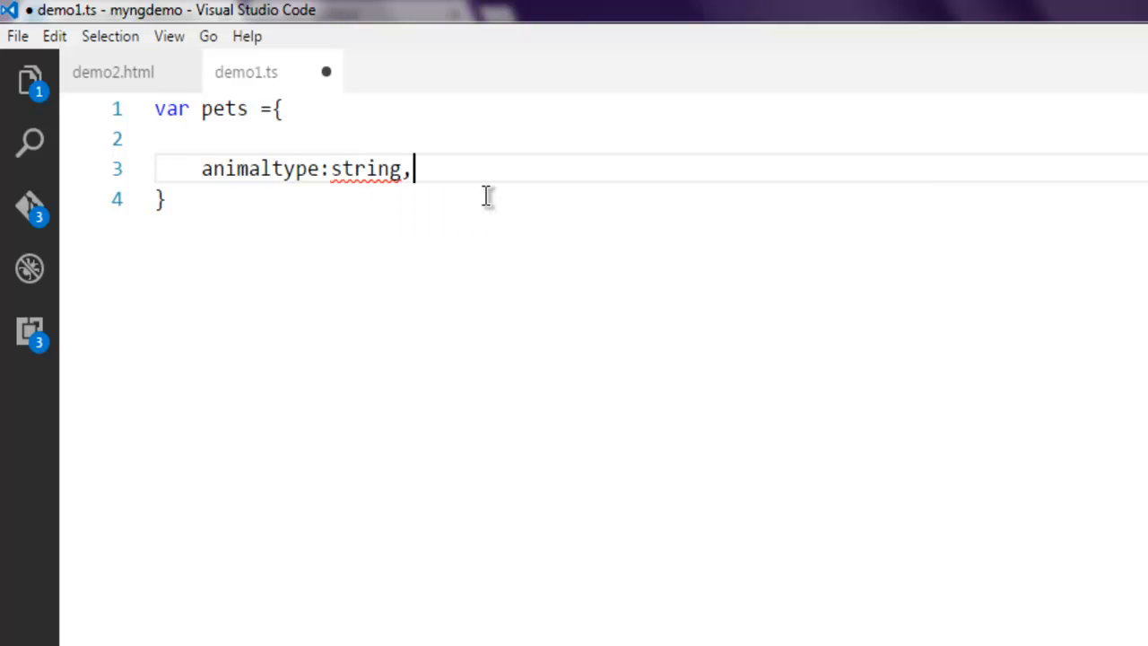
{"action": "type", "text": "animala"}
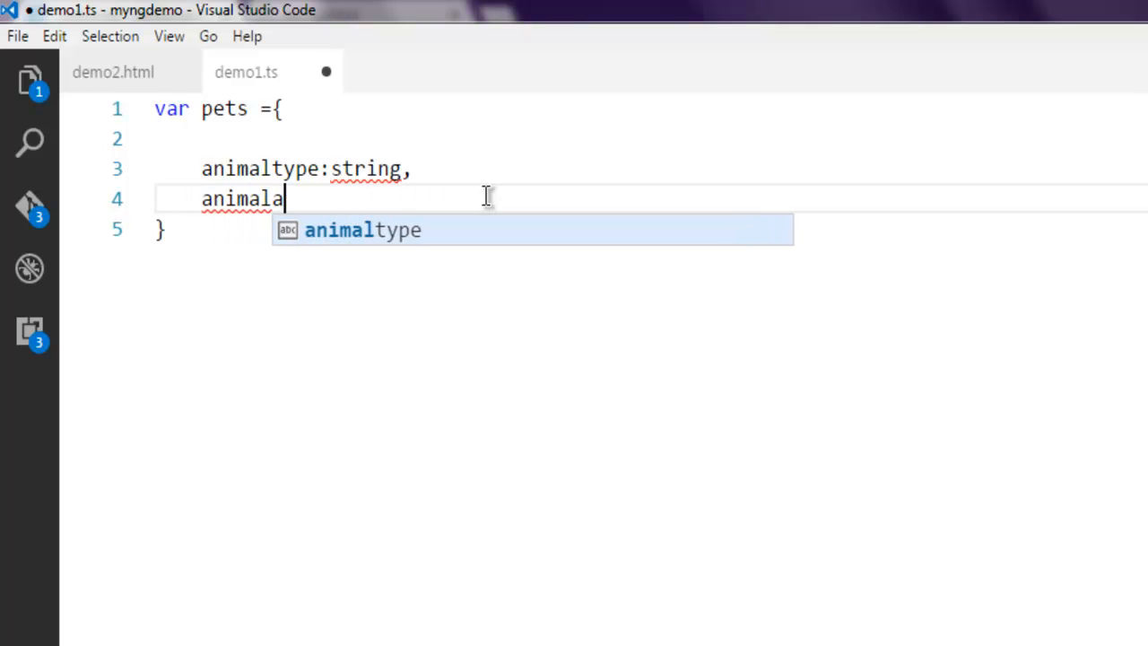
{"action": "type", "text": "ge:n"}
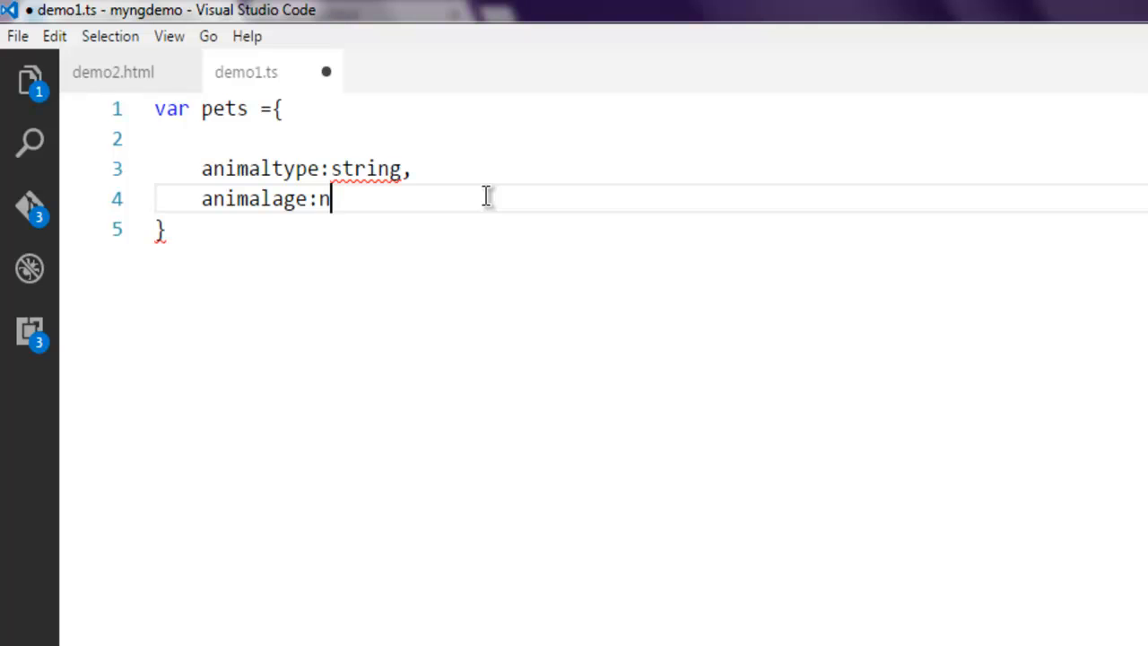
{"action": "type", "text": "umber"}
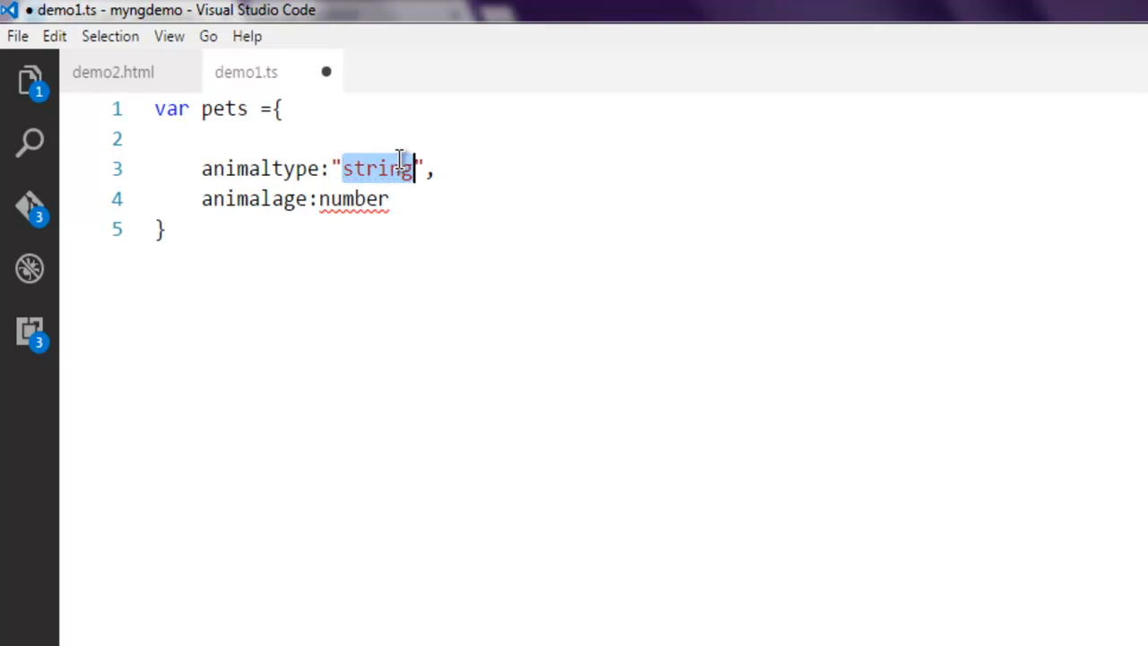
- Set animaltype to "skitz", fixing the typo, and replace the age placeholder with 3
{"action": "type", "text": "sksitz"}
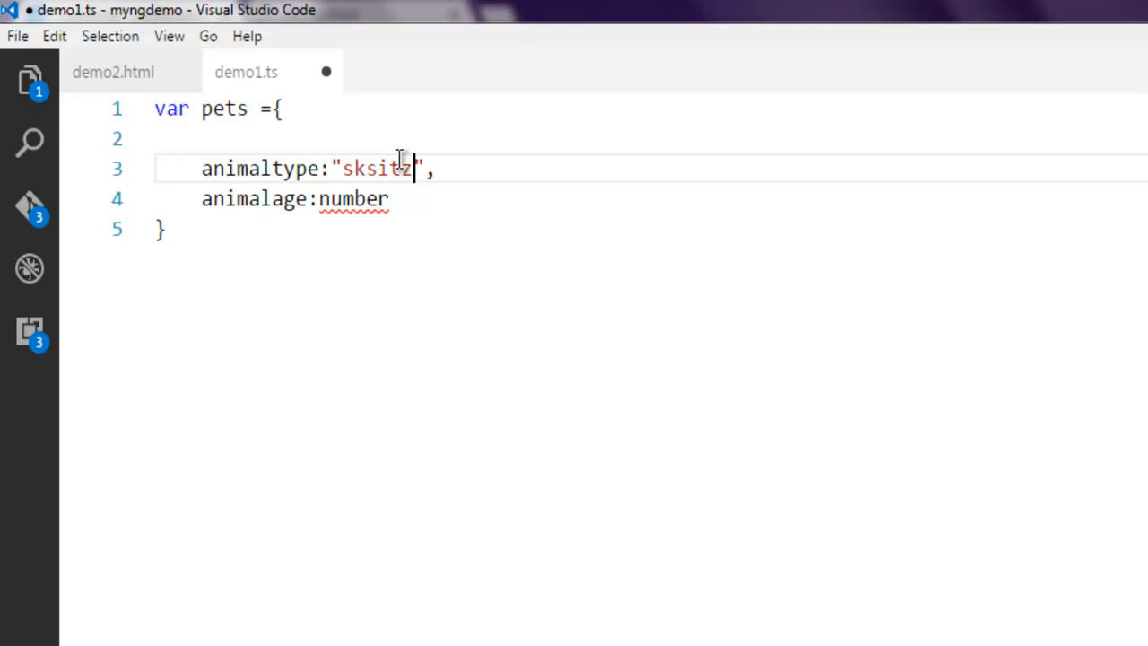
{"action": "key", "text": "Backspace"}
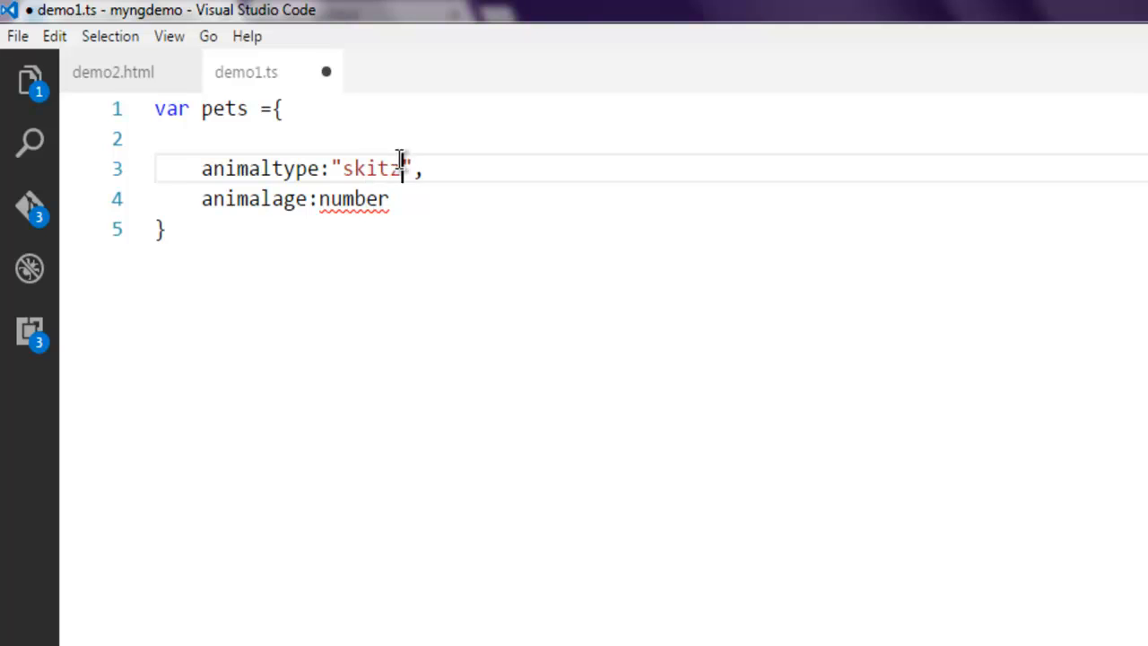
{"action": "double_click", "coordinate": [353, 198]}
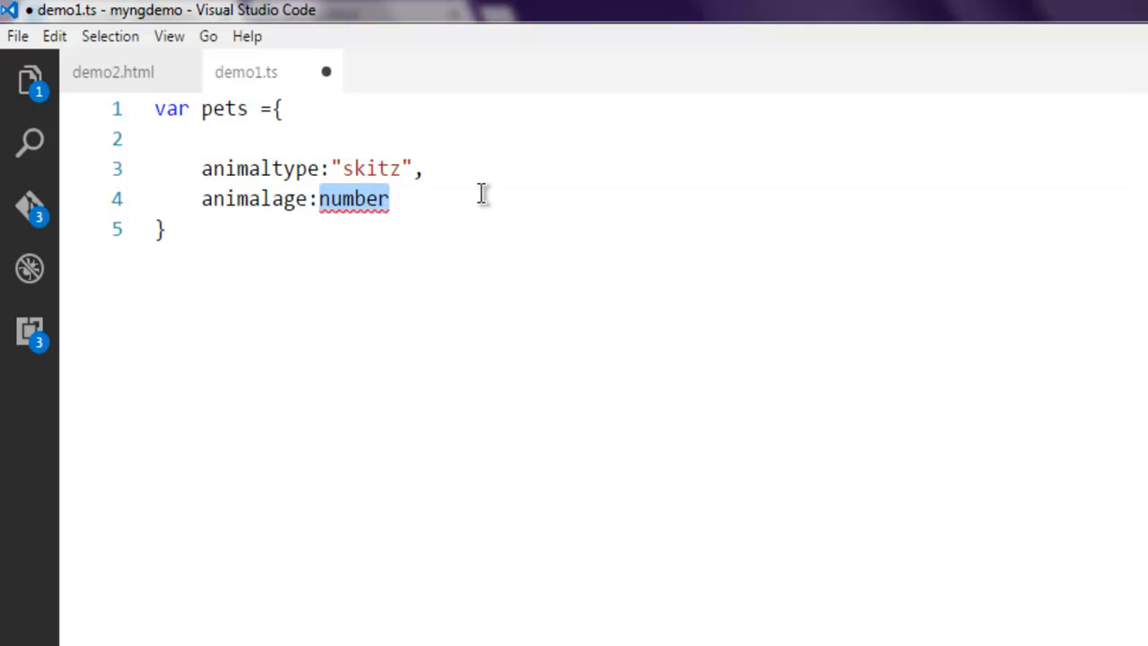
{"action": "type", "text": "3"}
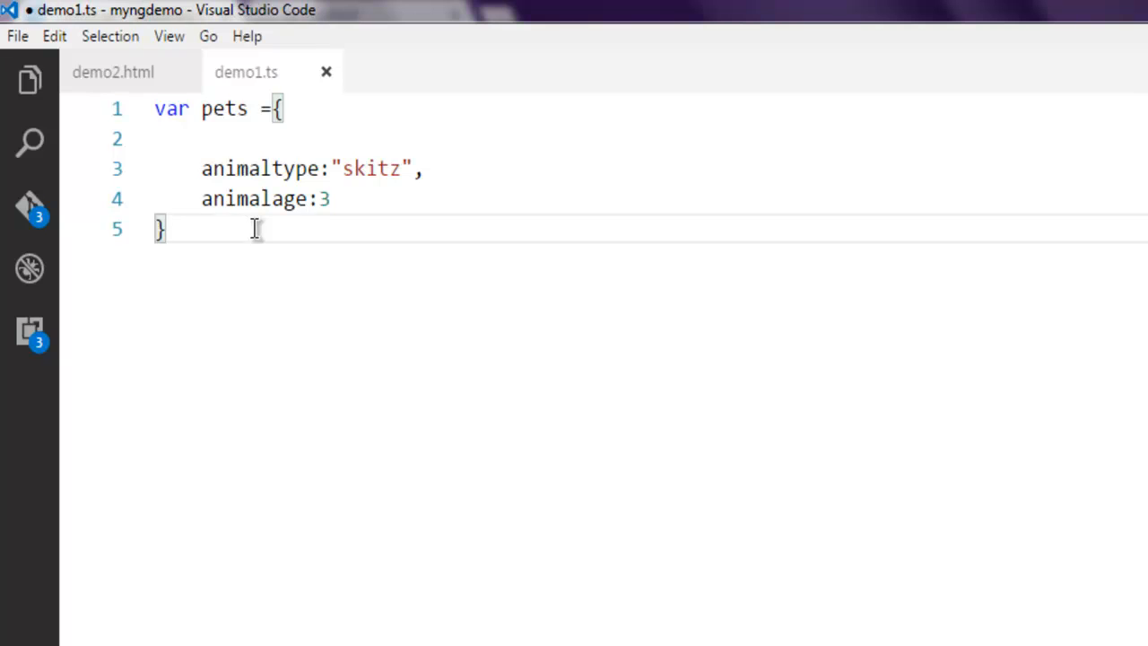
- Write "My pet :" followed by the pet's animaltype with document.write
{"action": "type", "text": "document."}
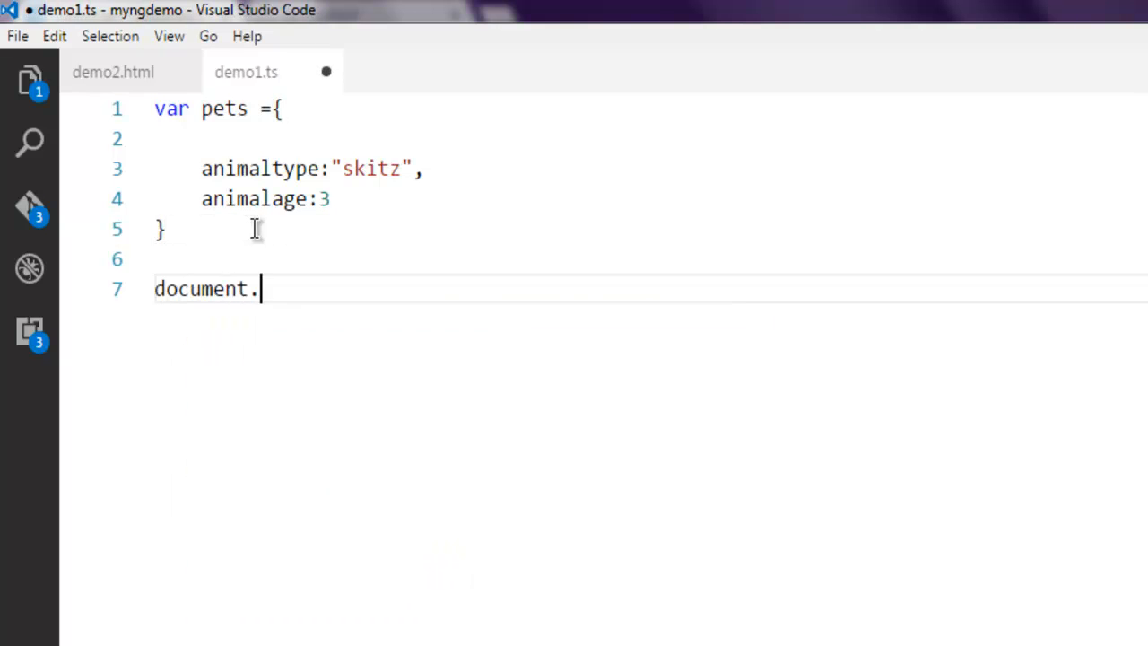
{"action": "type", "text": "write()"}
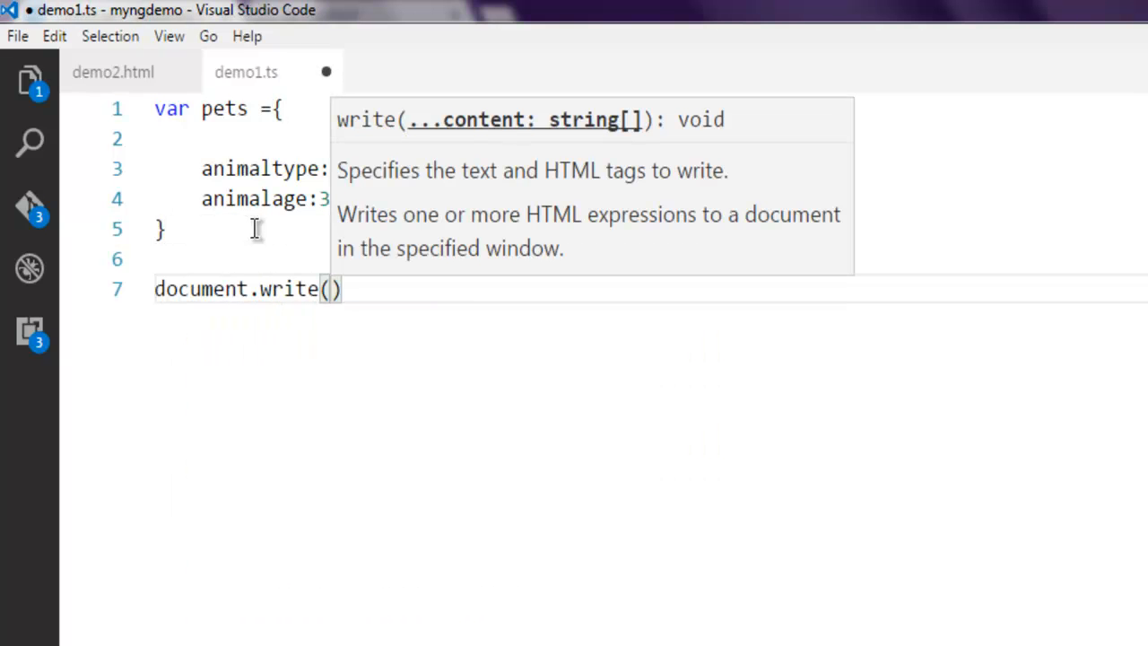
{"action": "type", "text": "\"M"}
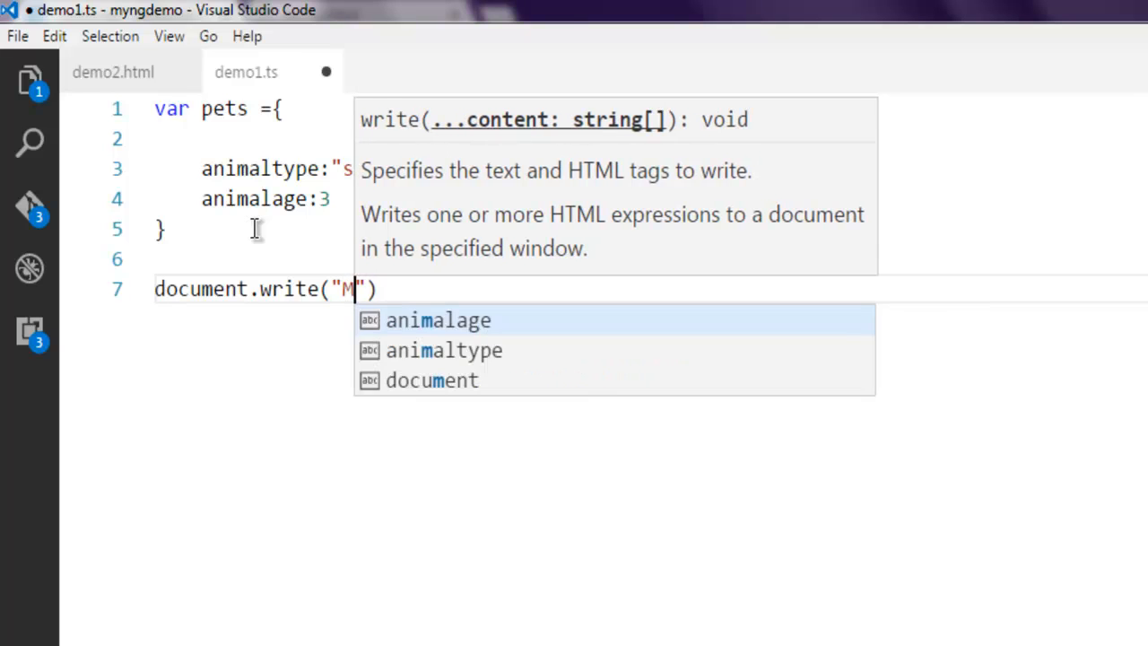
{"action": "type", "text": "y pet :"}
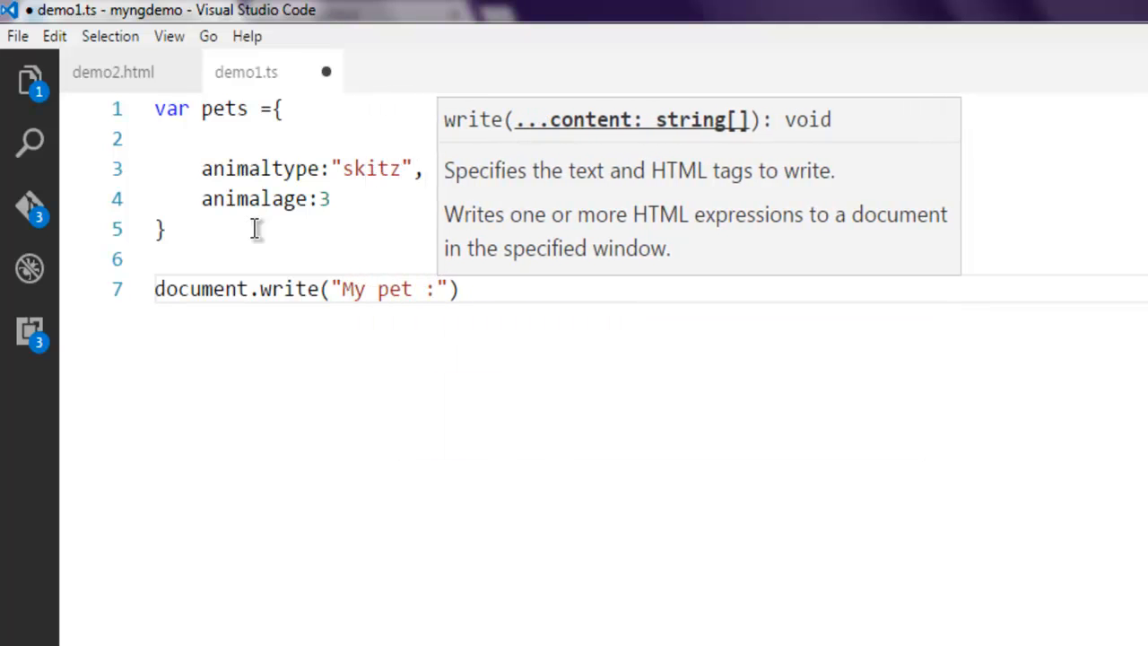
{"action": "type", "text": "+"}
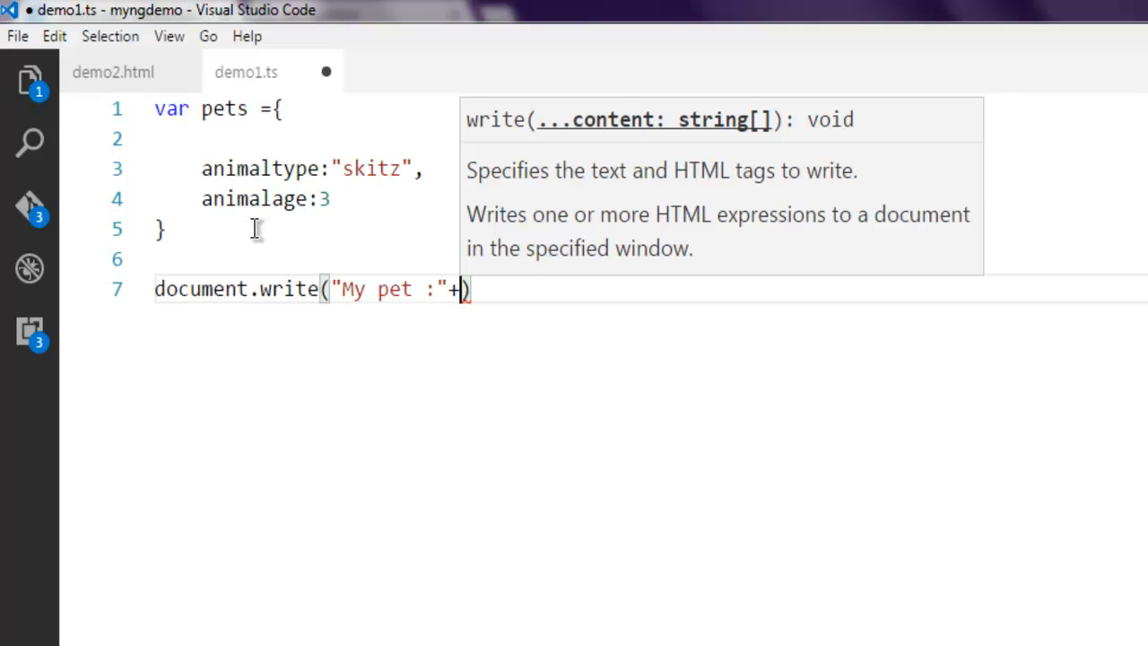
{"action": "type", "text": "pets."}
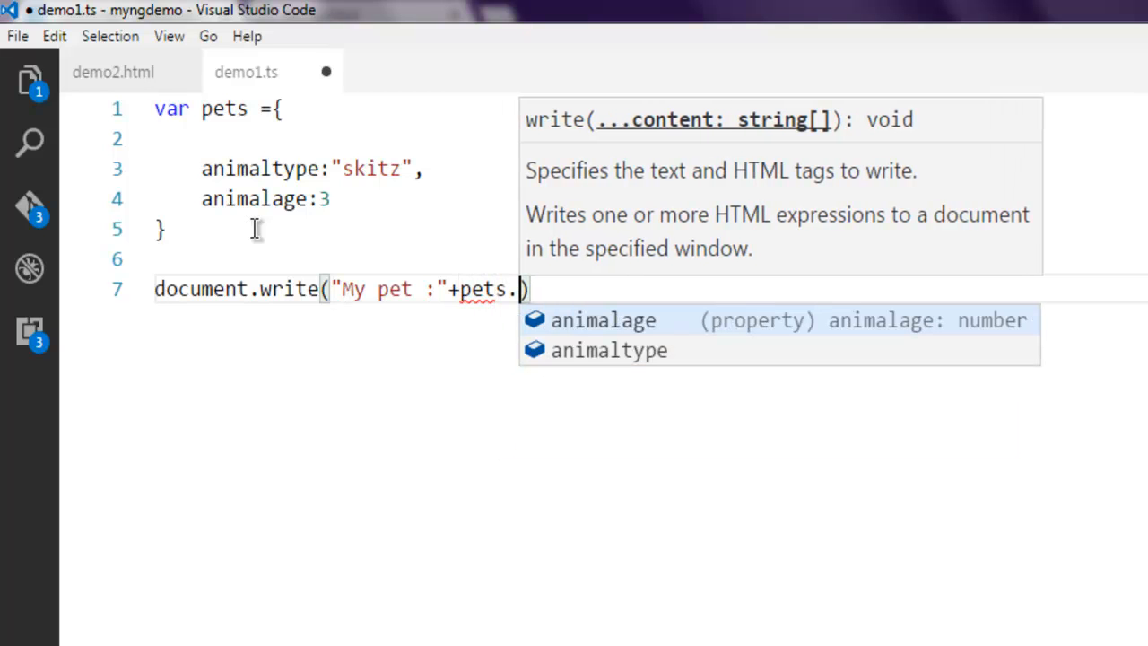
{"action": "mouse_move", "coordinate": [641, 339]}
{"action": "type", "text": "animaltype"}
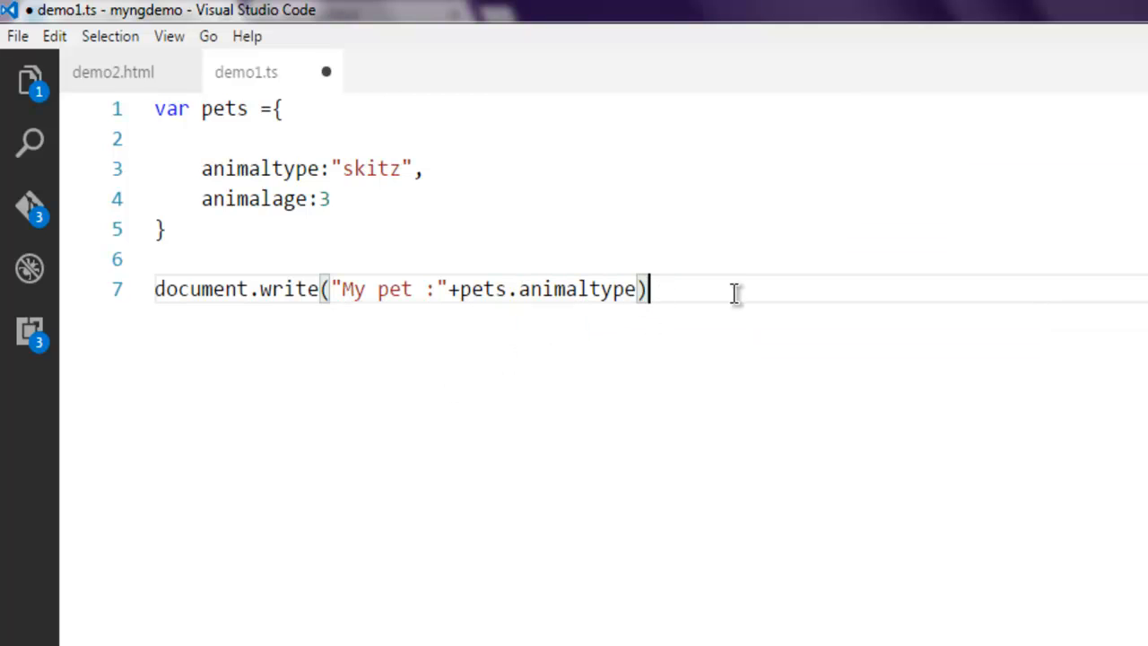
- Add document.write calls for a line break and the pet's animalage
{"action": "type", "text": "document.write(\"<br/>"}
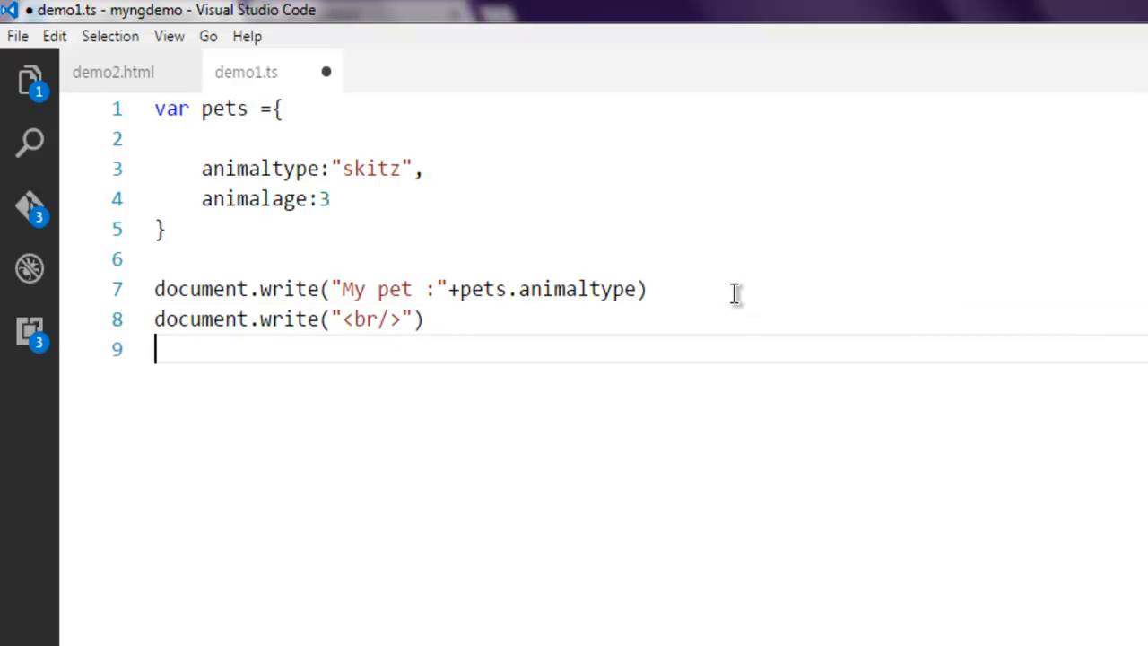
{"action": "type", "text": "document.write"}
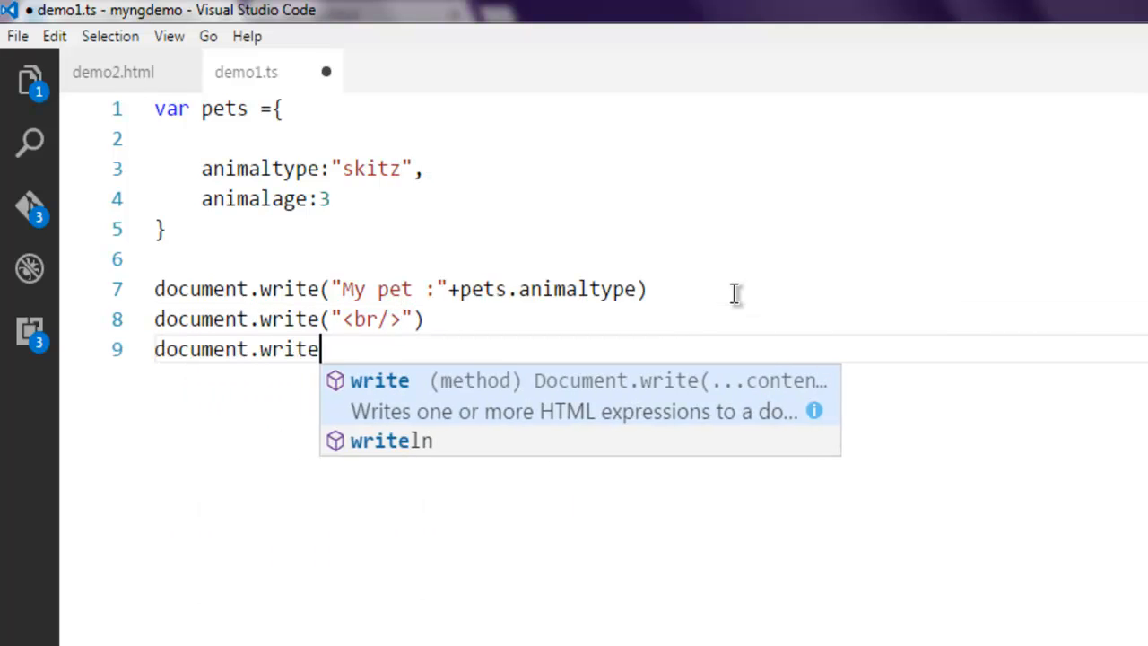
{"action": "type", "text": "(\"\")"}
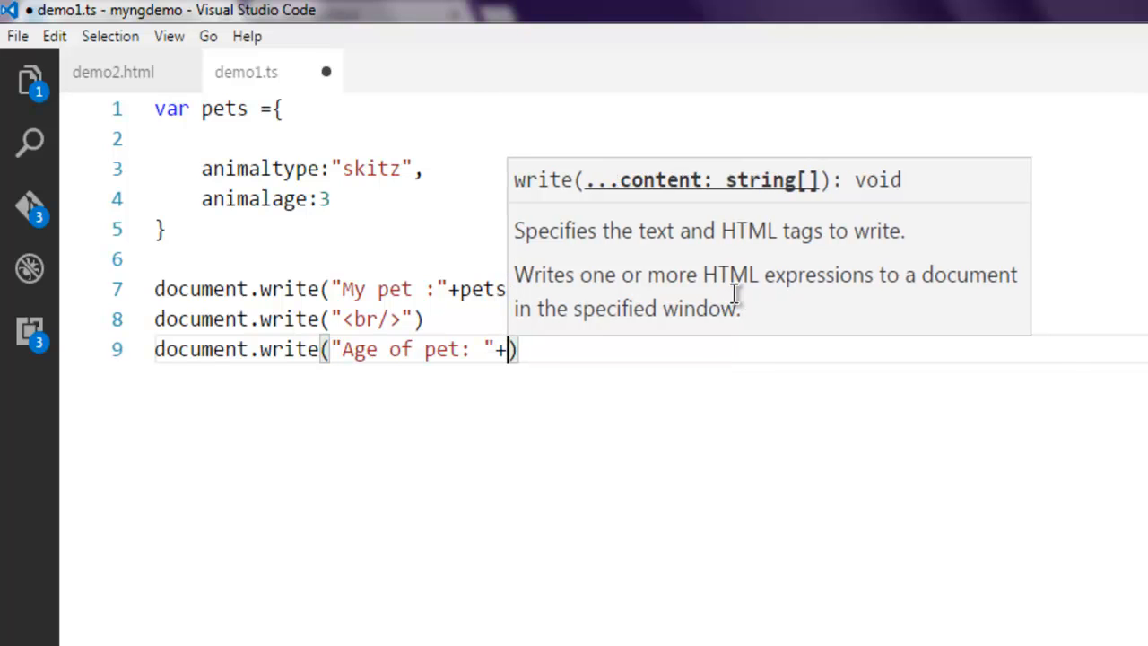
{"action": "type", "text": "pets."}
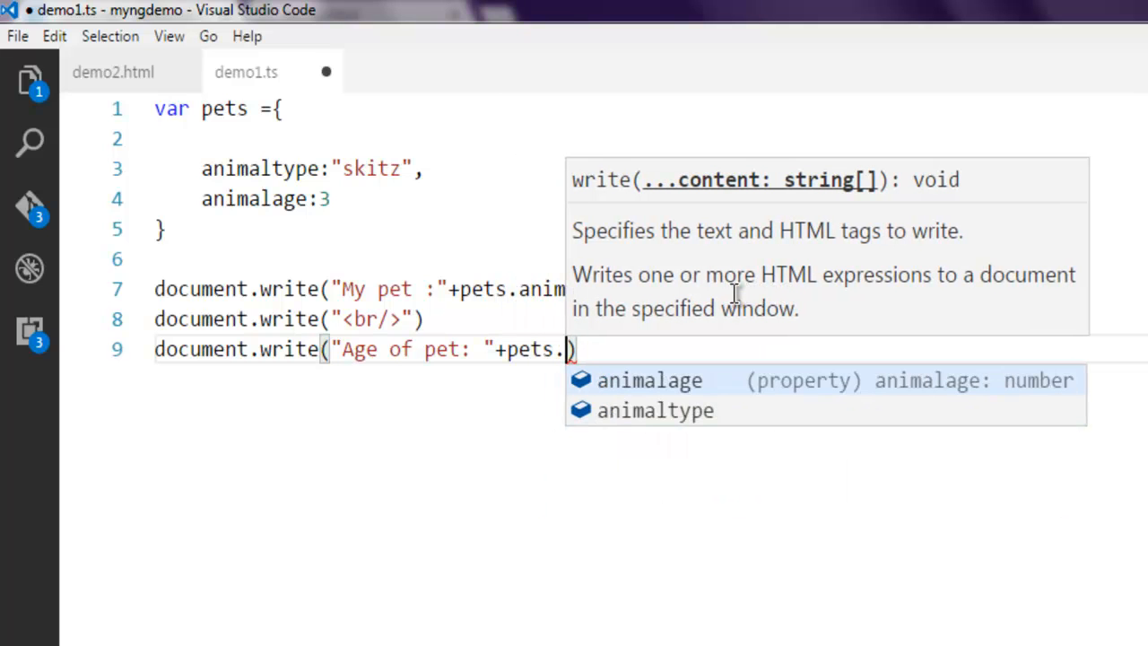
{"action": "type", "text": "animalage"}
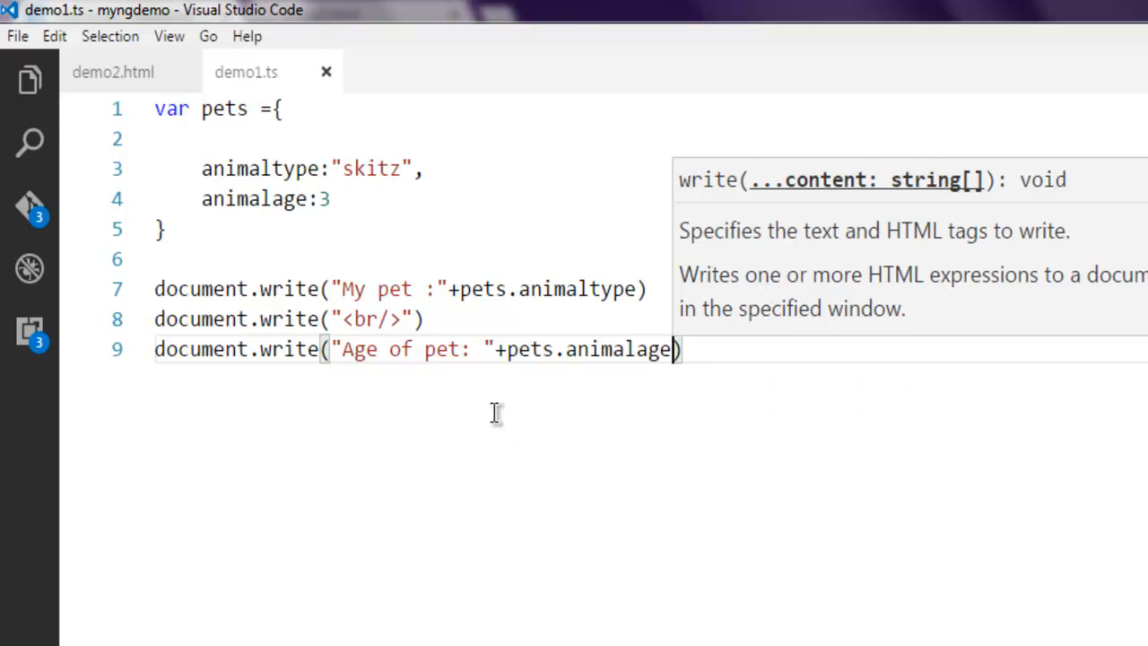
{"action": "mouse_move", "coordinate": [263, 408]}
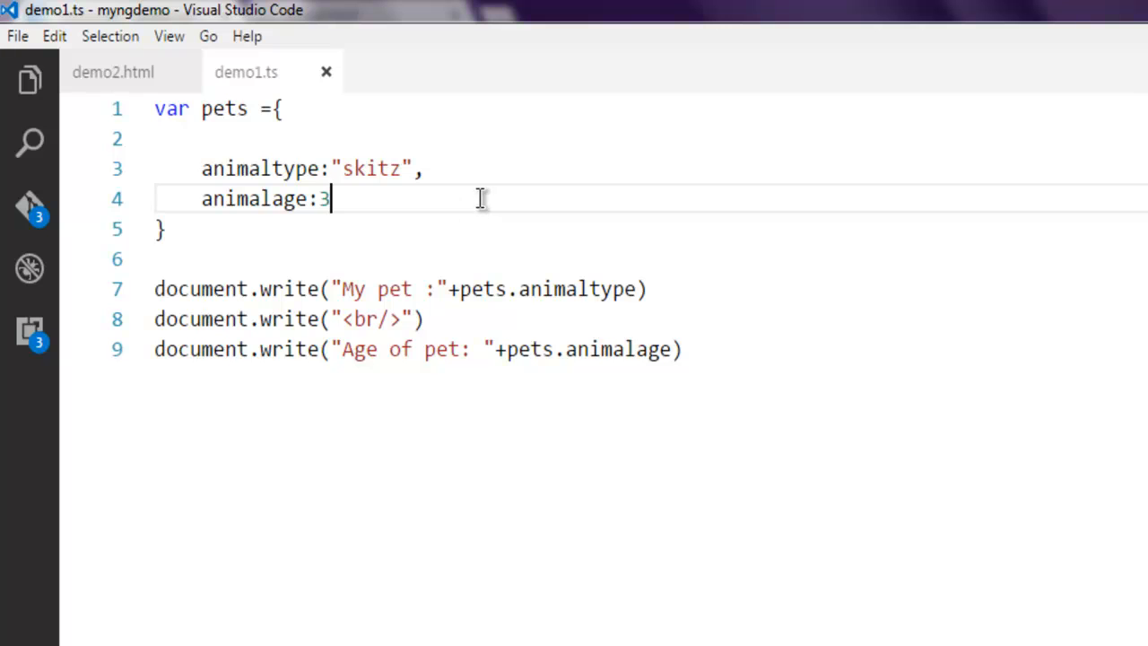
{"action": "mouse_move", "coordinate": [260, 198]}
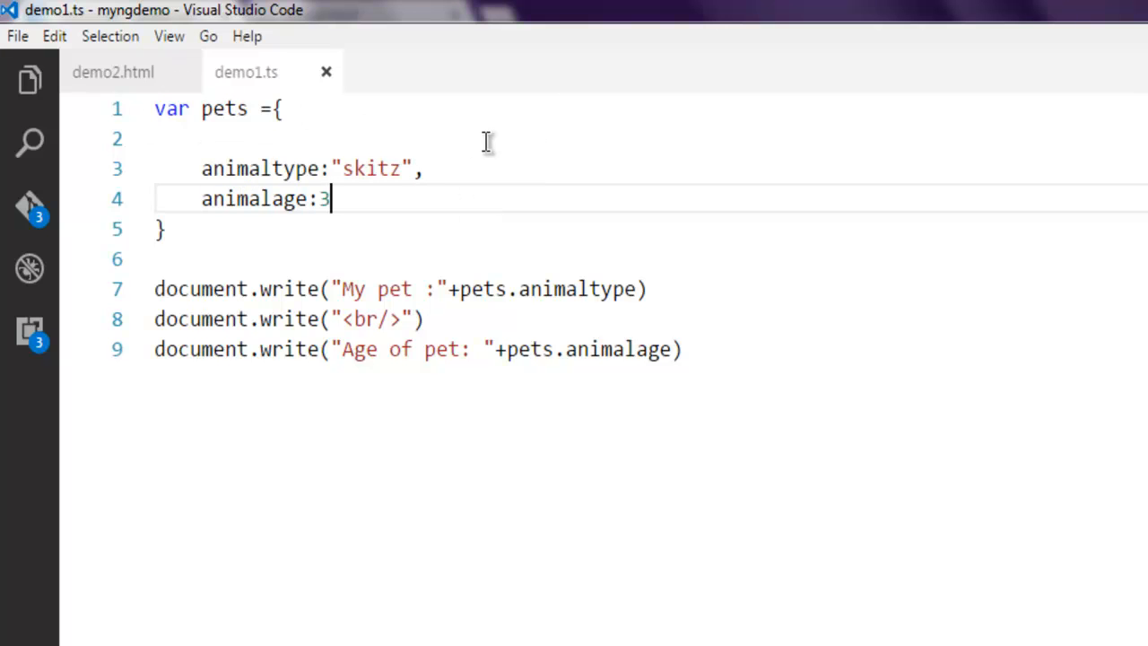
{"action": "mouse_move", "coordinate": [464, 156]}
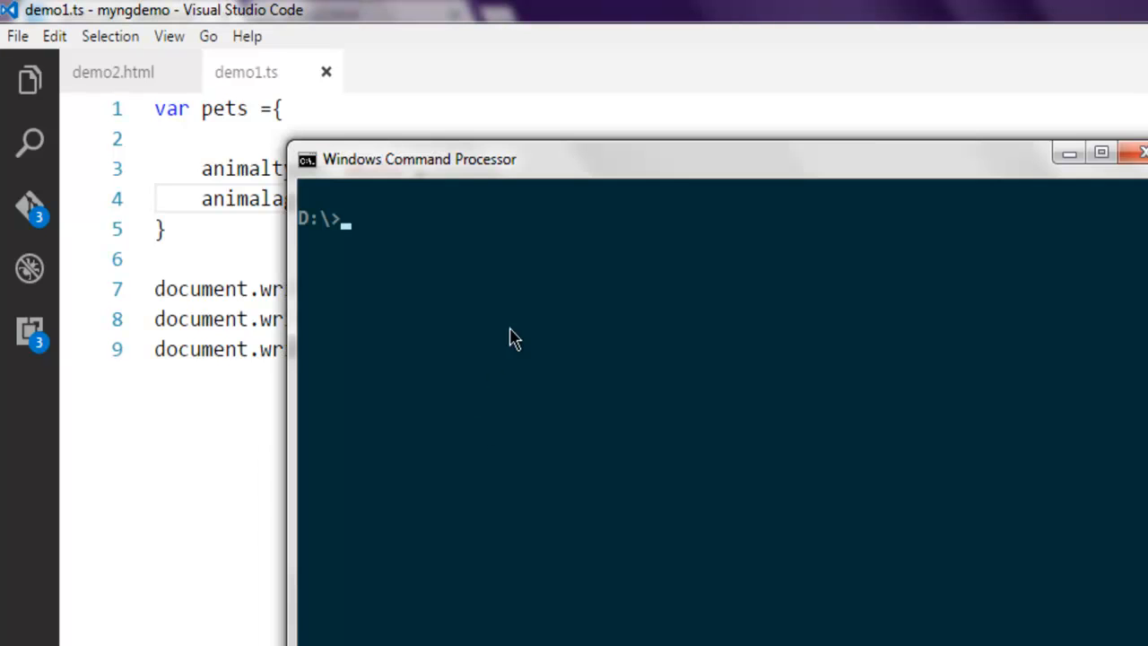
- Run 'tsc demo1' at the command prompt
{"action": "type", "text": "tsc"}
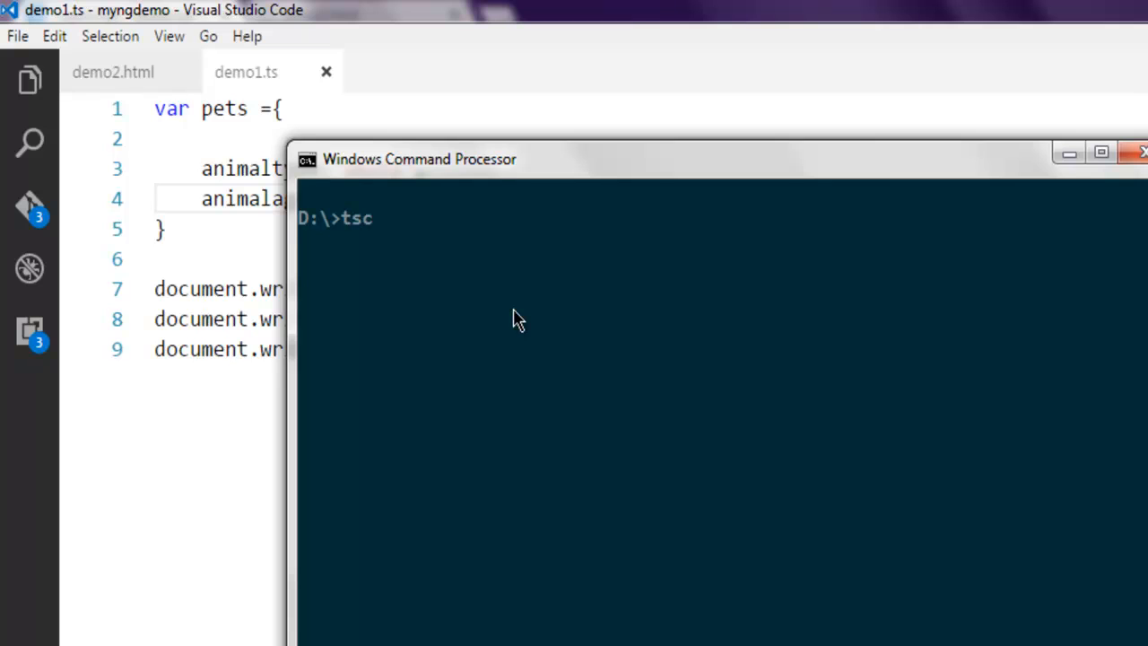
{"action": "type", "text": "demo1"}
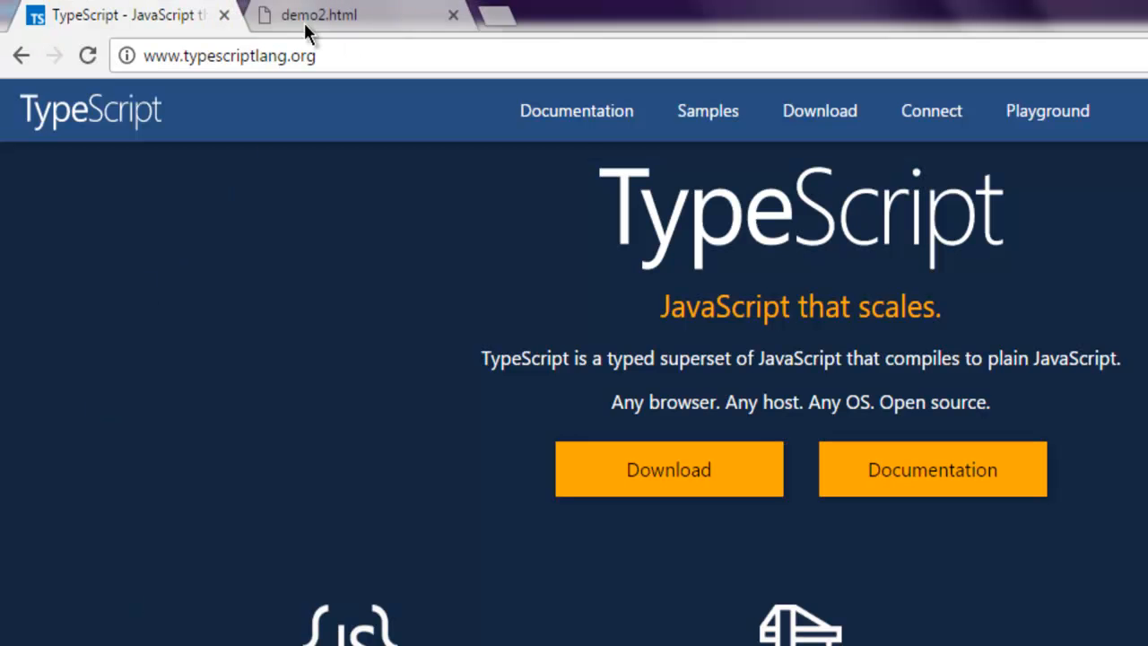
- Switch to the demo2.html tab and reload it
{"action": "left_click", "coordinate": [318, 15]}
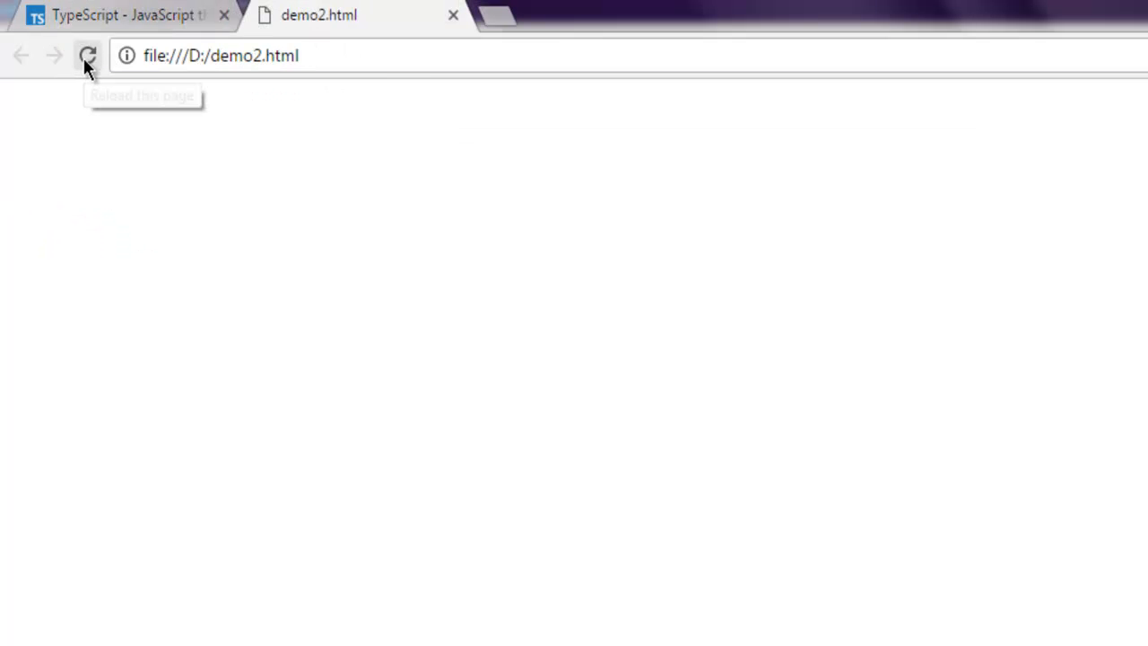
{"action": "left_click", "coordinate": [87, 55]}
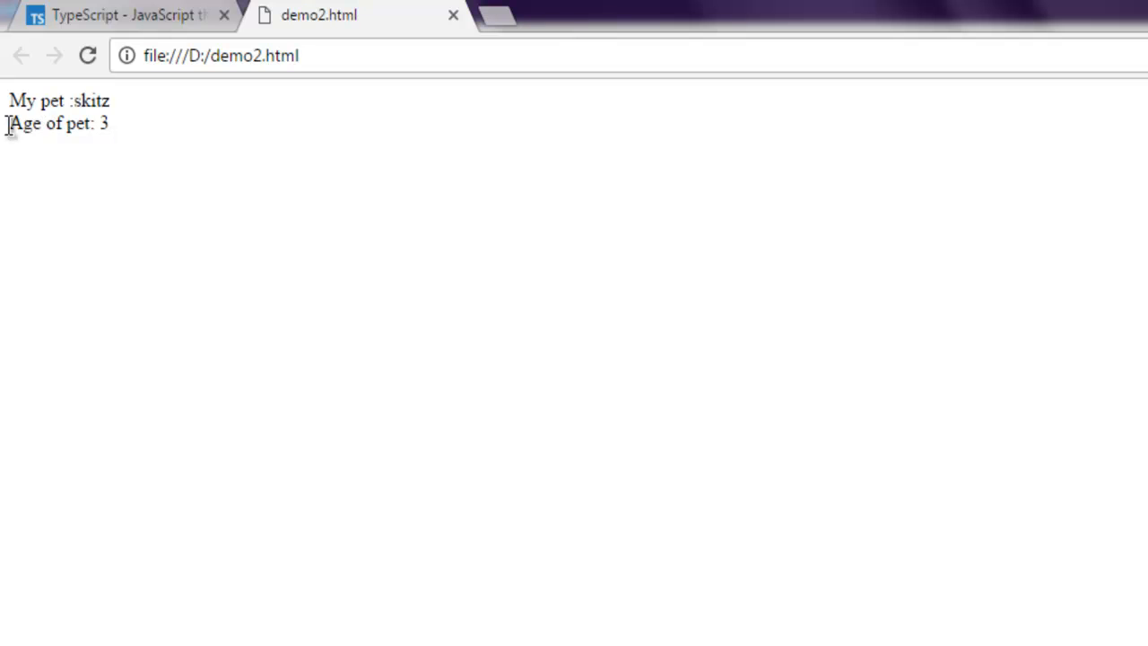
{"action": "mouse_move", "coordinate": [198, 150]}
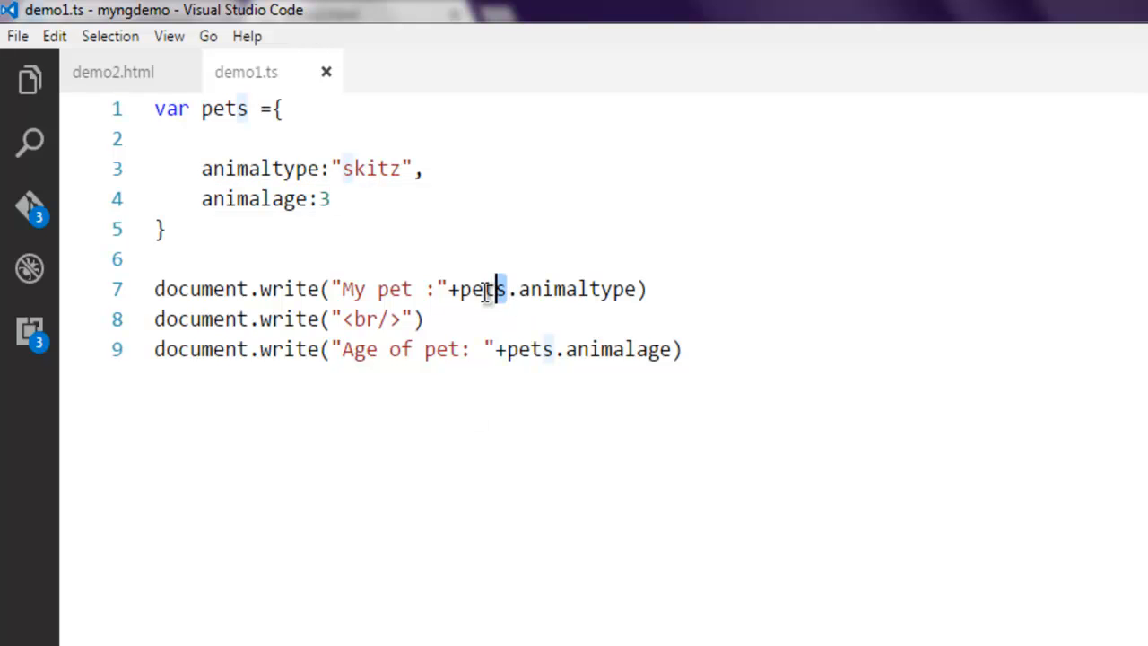
{"action": "double_click", "coordinate": [570, 289]}
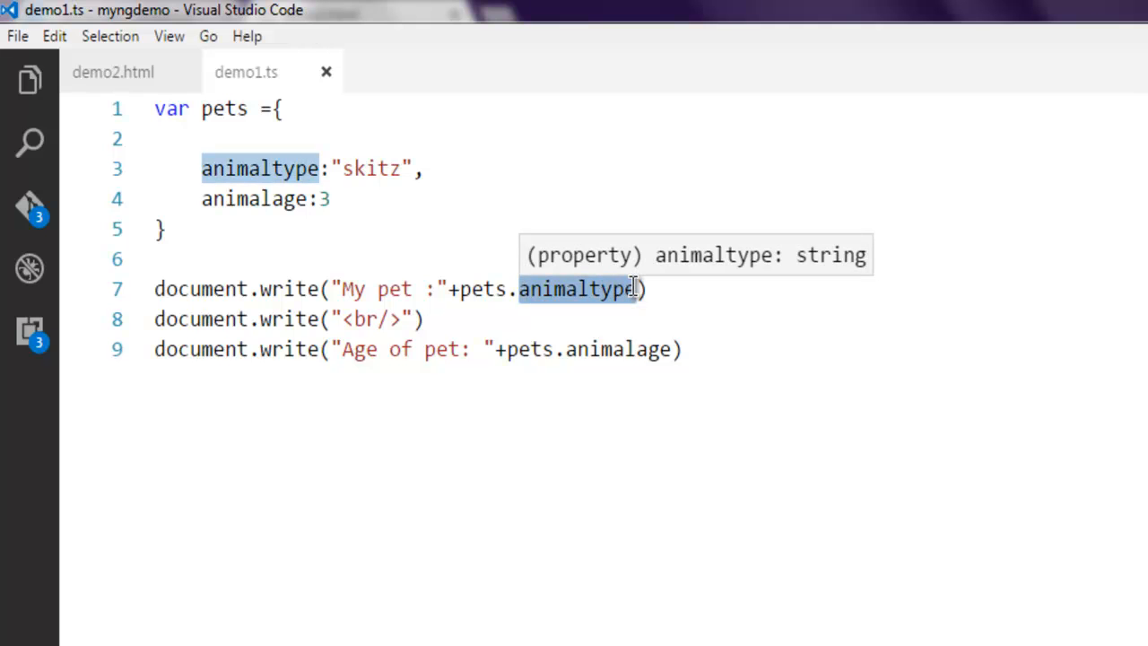
{"action": "mouse_move", "coordinate": [689, 332]}
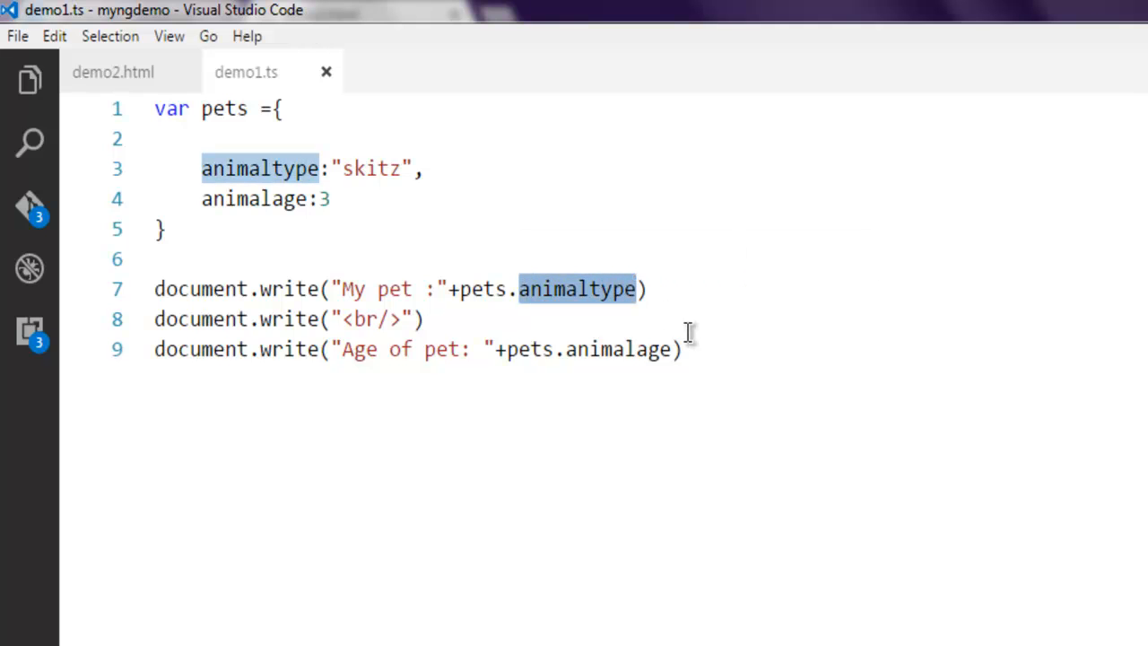
{"action": "left_click", "coordinate": [745, 319]}
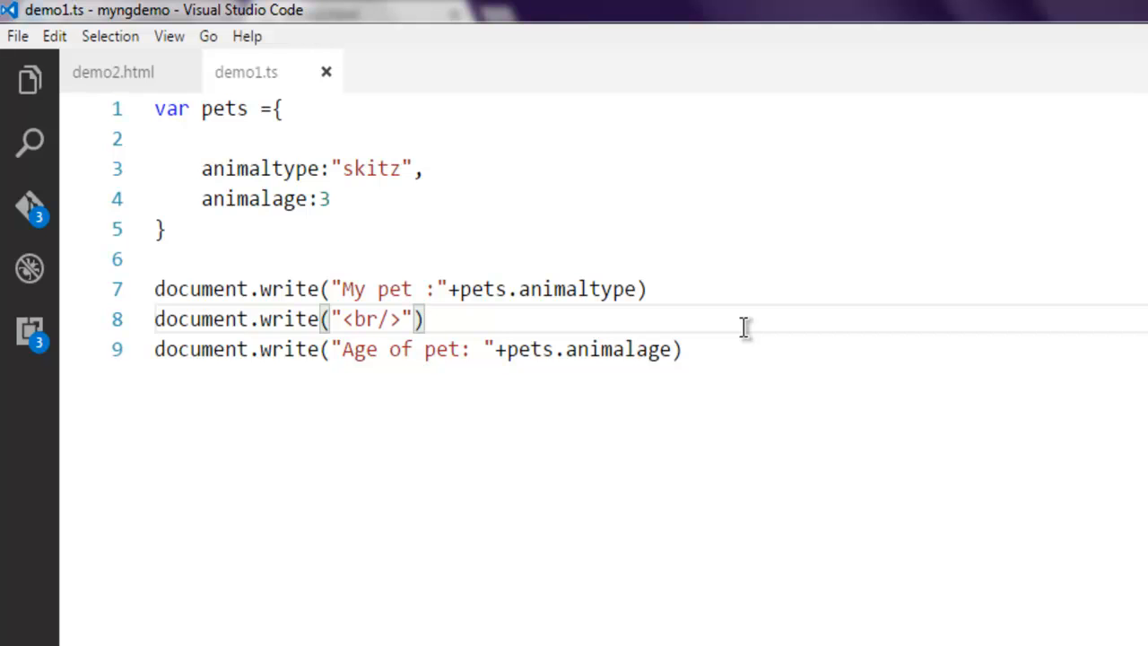